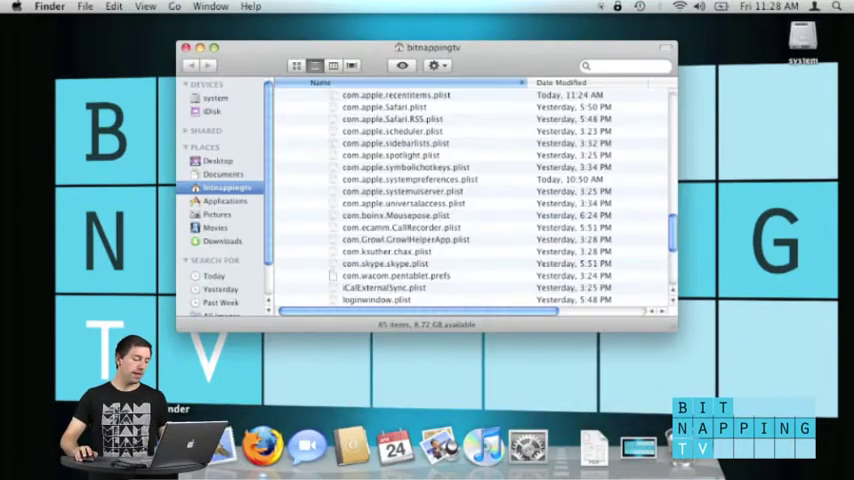
# Step: Browse the Applications folder, then launch Firefox from Spotlight with "fire"
pyautogui.click(224, 200)
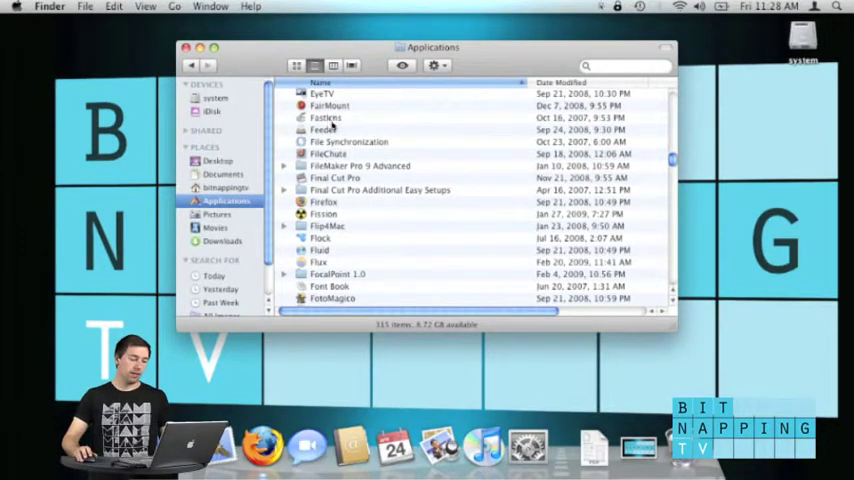
pyautogui.scroll(-3)
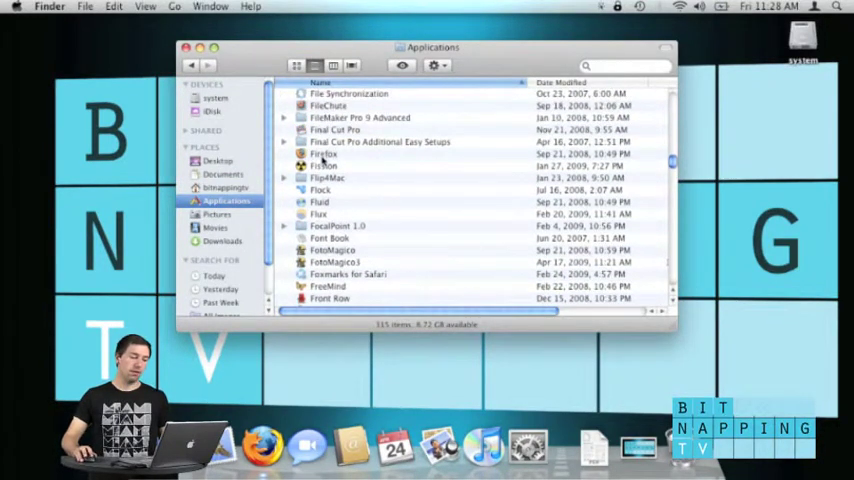
pyautogui.click(324, 154)
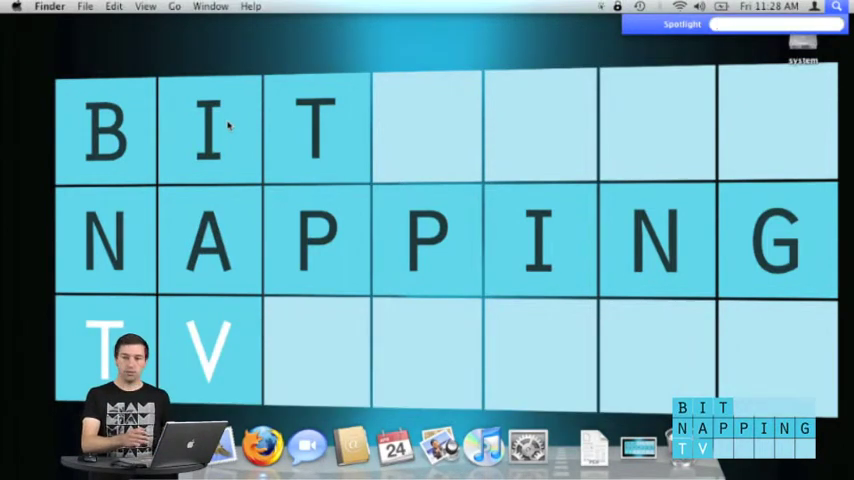
pyautogui.write('fire')
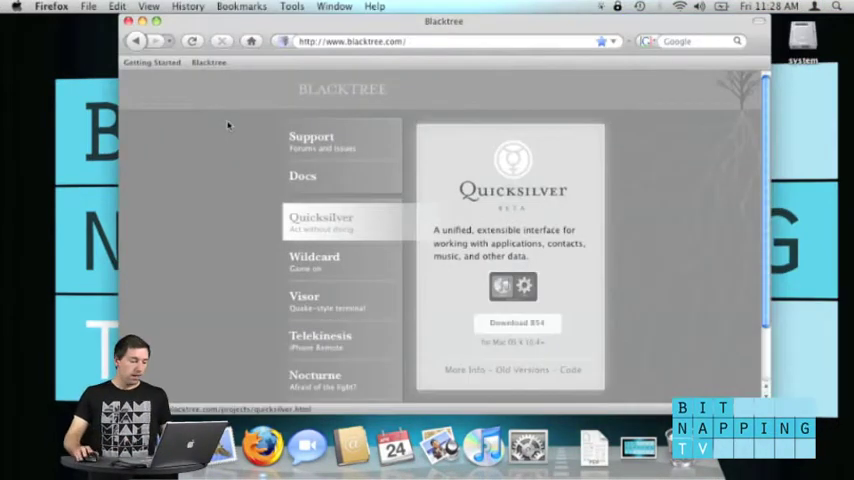
pyautogui.moveTo(264, 178)
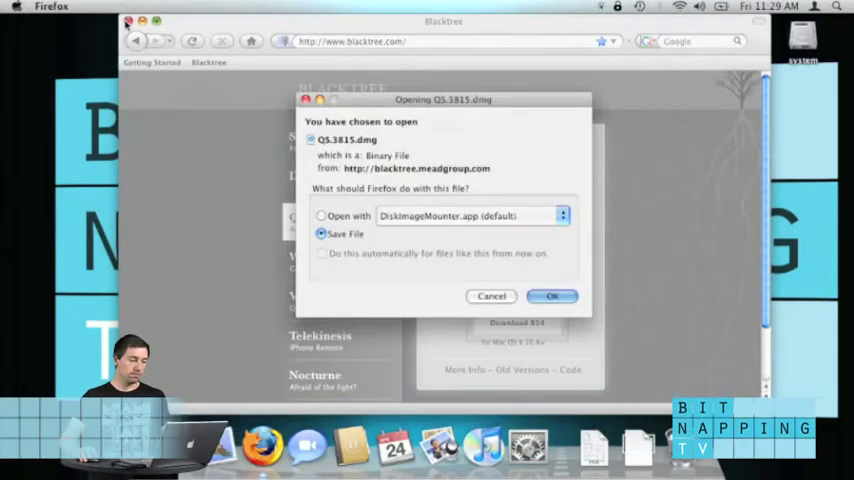
# Step: Save the Quicksilver B54 disk image from blacktree.com
pyautogui.click(552, 296)
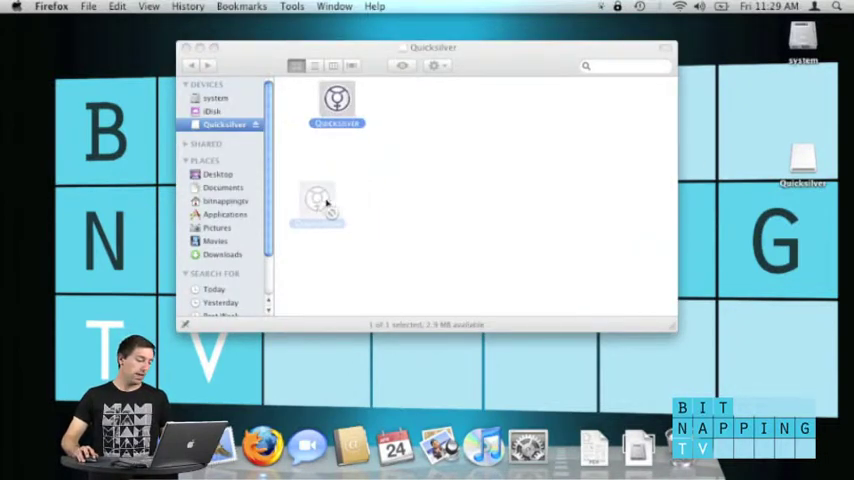
# Step: Copy Quicksilver into Applications, launch it and allow the downloaded app to open
pyautogui.moveTo(318, 200); pyautogui.dragTo(224, 214)
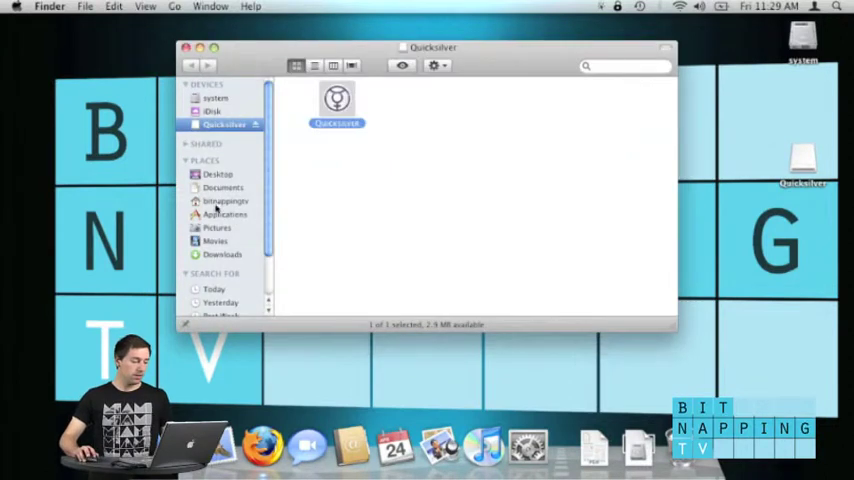
pyautogui.click(224, 214)
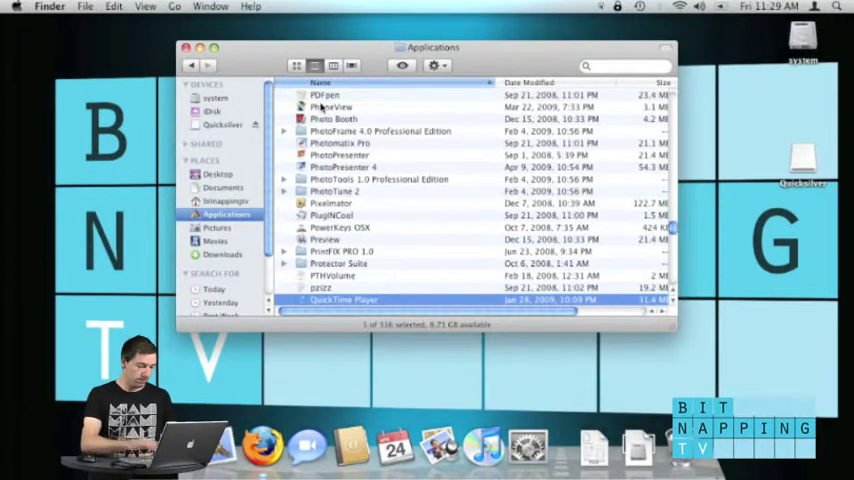
pyautogui.scroll(-3)
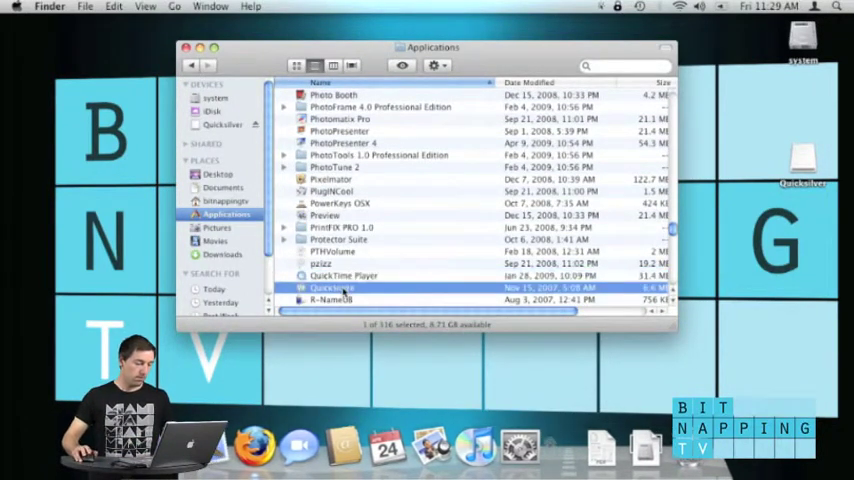
pyautogui.doubleClick(332, 288)
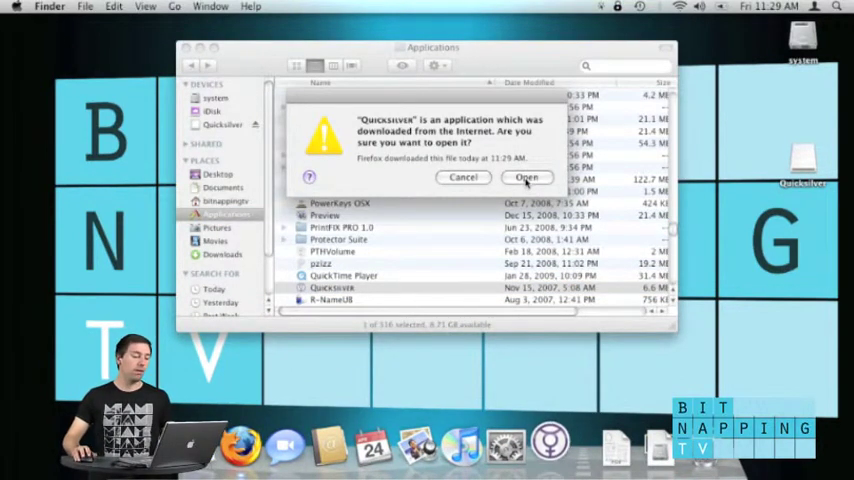
pyautogui.click(528, 178)
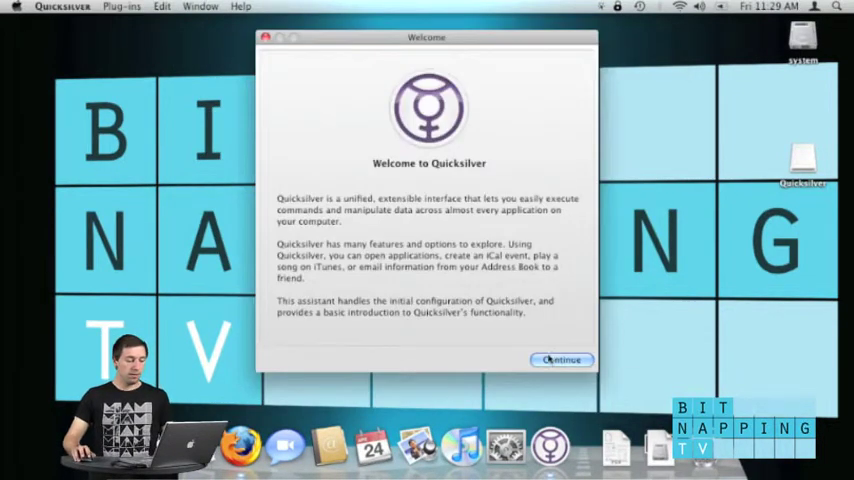
# Step: Walk through the setup assistant: accept the license, keep ^Space as hotkey and finish
pyautogui.click(562, 360)
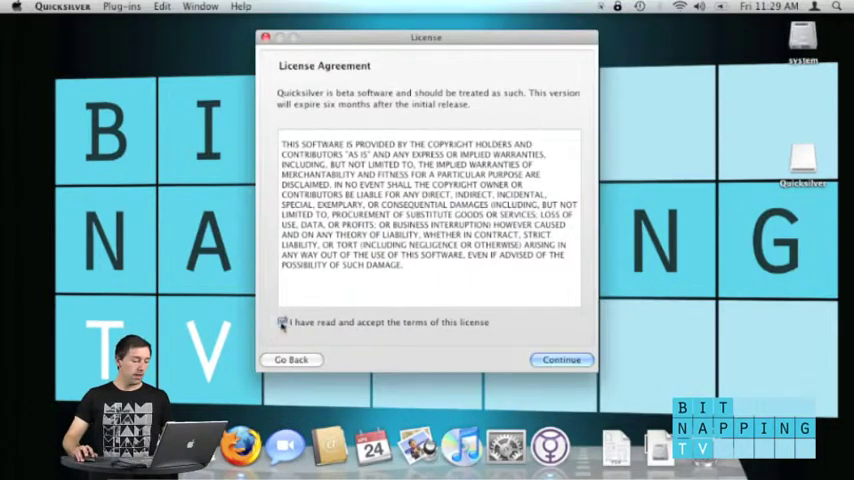
pyautogui.click(560, 360)
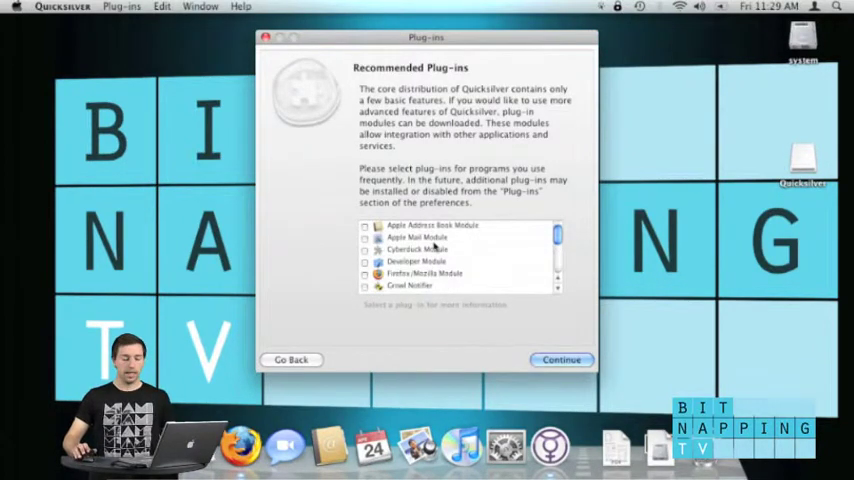
pyautogui.click(560, 360)
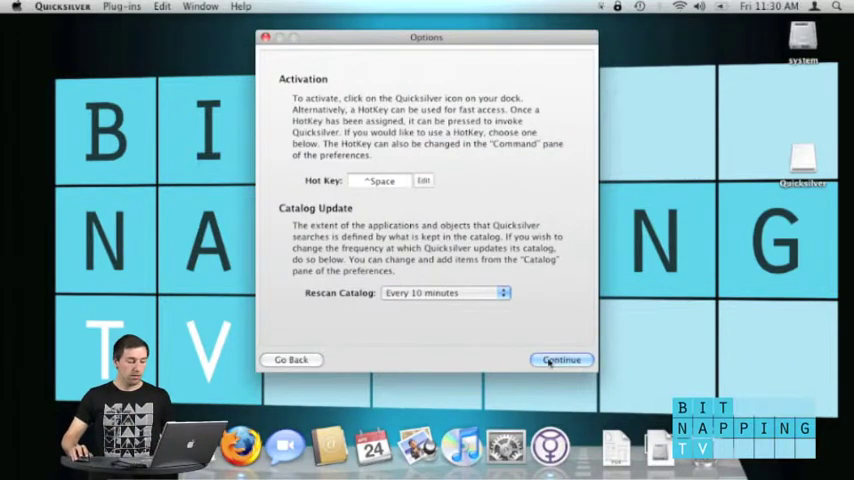
pyautogui.click(560, 360)
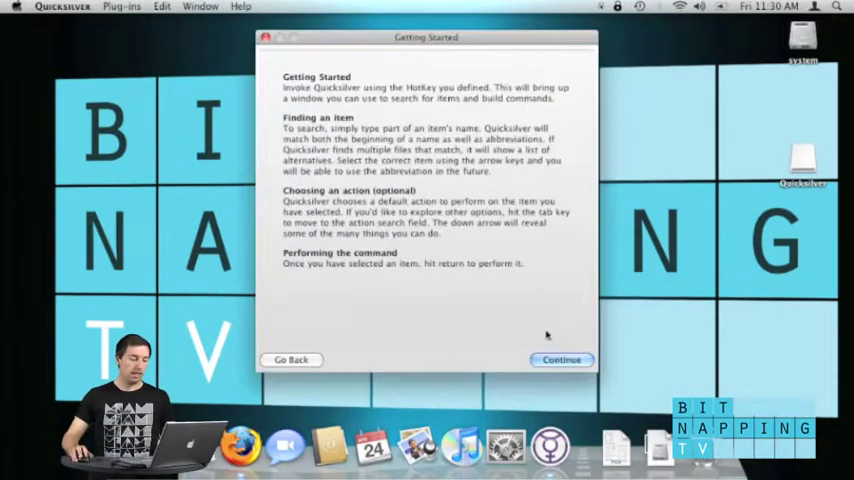
pyautogui.click(560, 360)
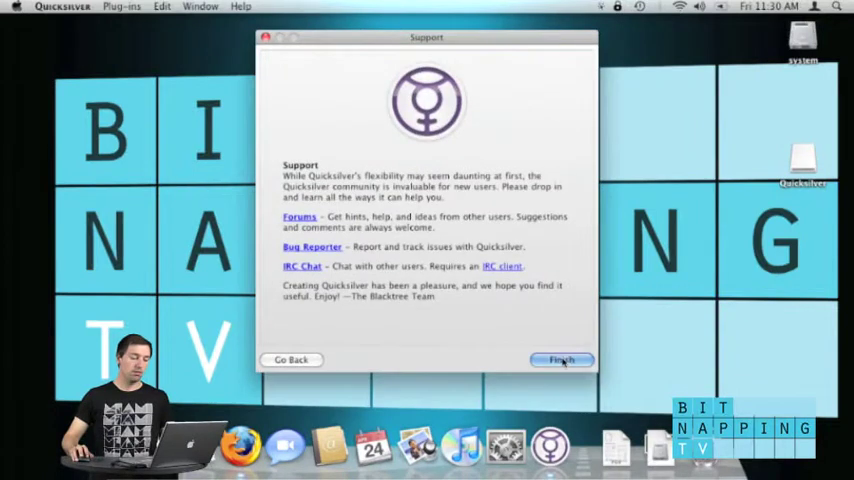
pyautogui.click(560, 360)
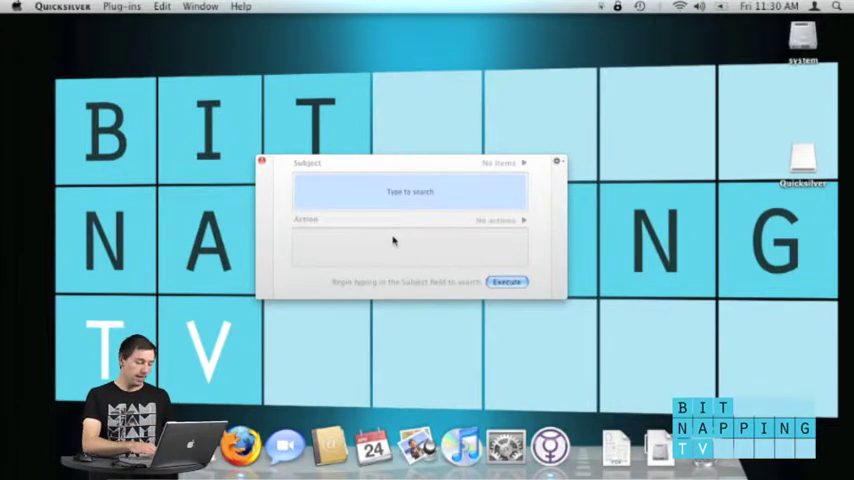
# Step: Launch iChat by searching "ICH", then bring up Quicksilver's preferences
pyautogui.write('ICH')
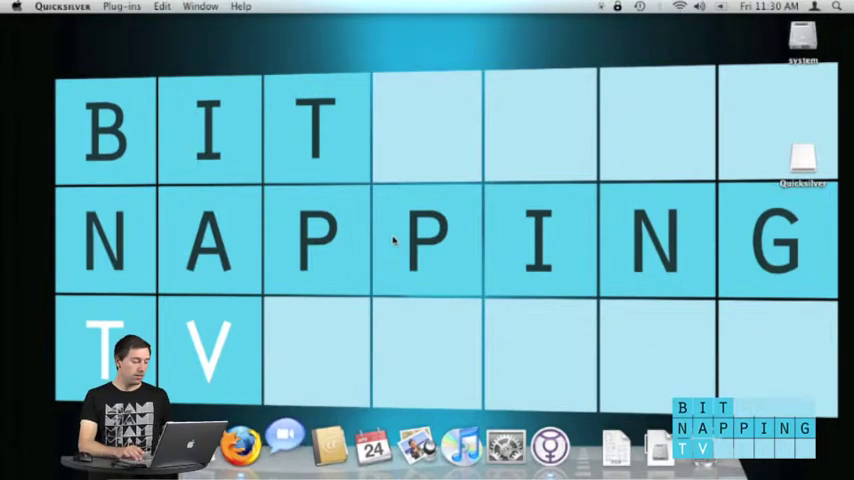
pyautogui.click(284, 444)
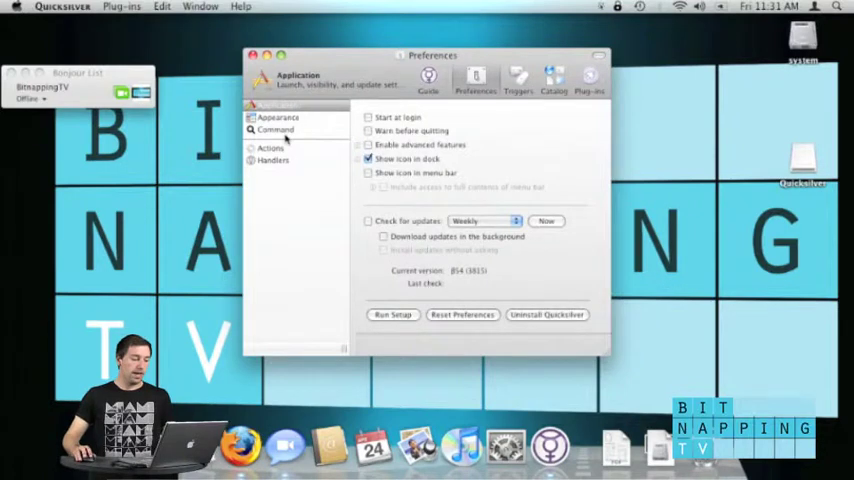
# Step: Set the Command Interface to Bezel in Appearance and summon Quicksilver with Ctrl-Space
pyautogui.click(278, 116)
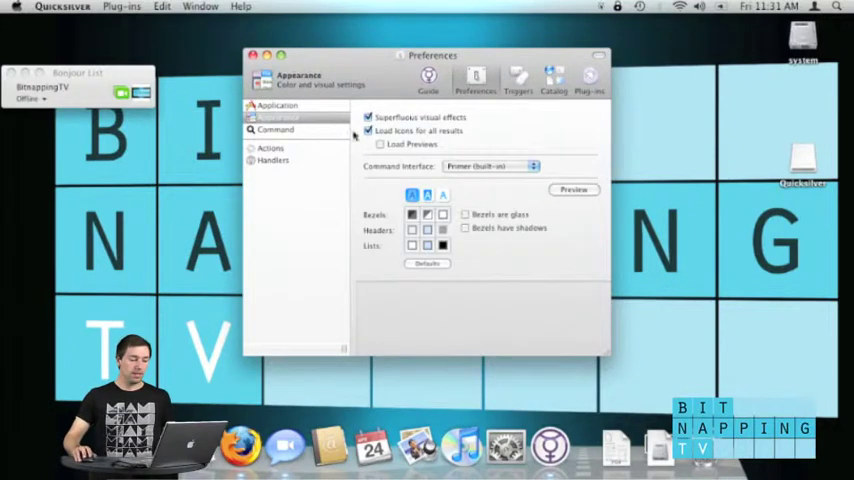
pyautogui.click(490, 166)
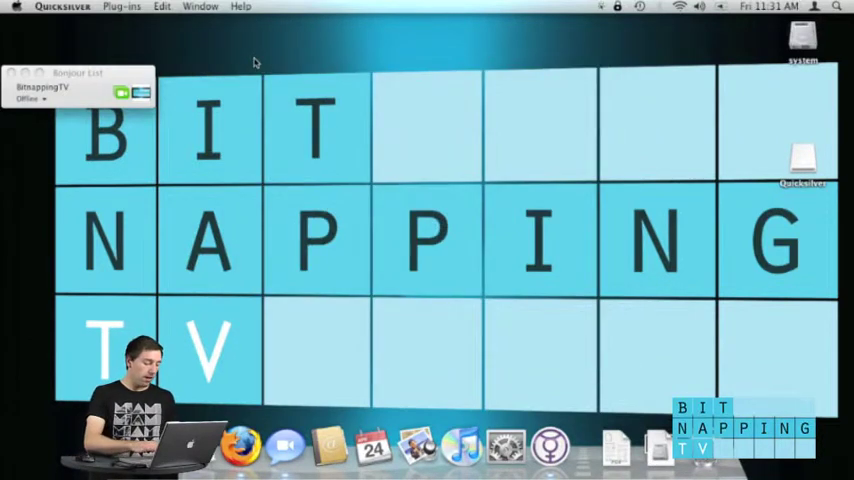
pyautogui.press('ctrl+space')
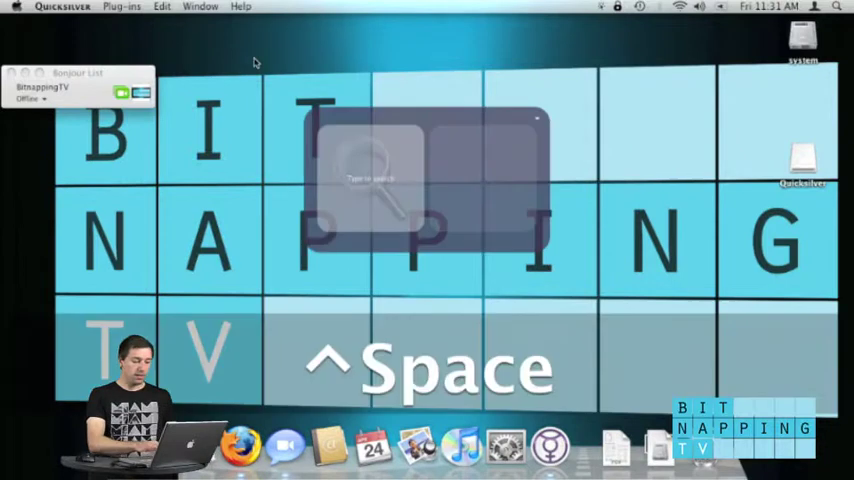